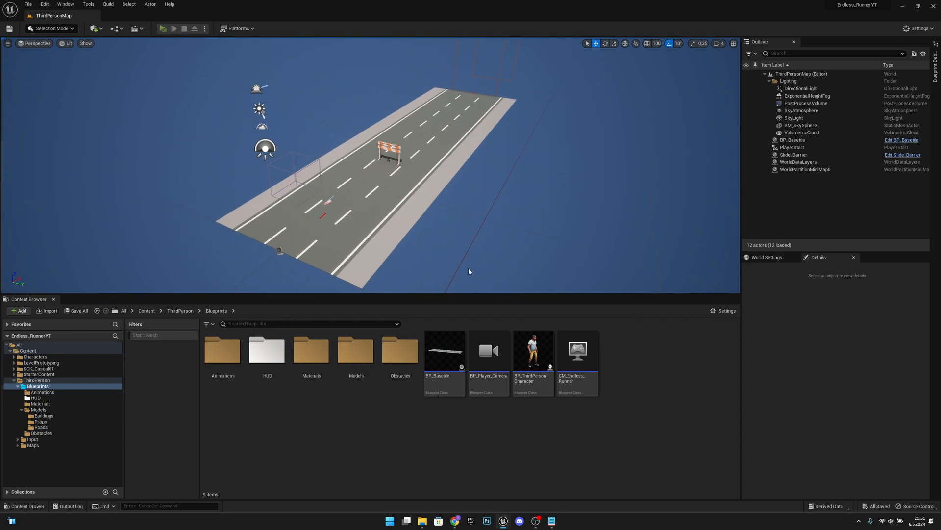
# Run a quick Play-in-Editor test of the level and stop it.
pyautogui.click(163, 29)
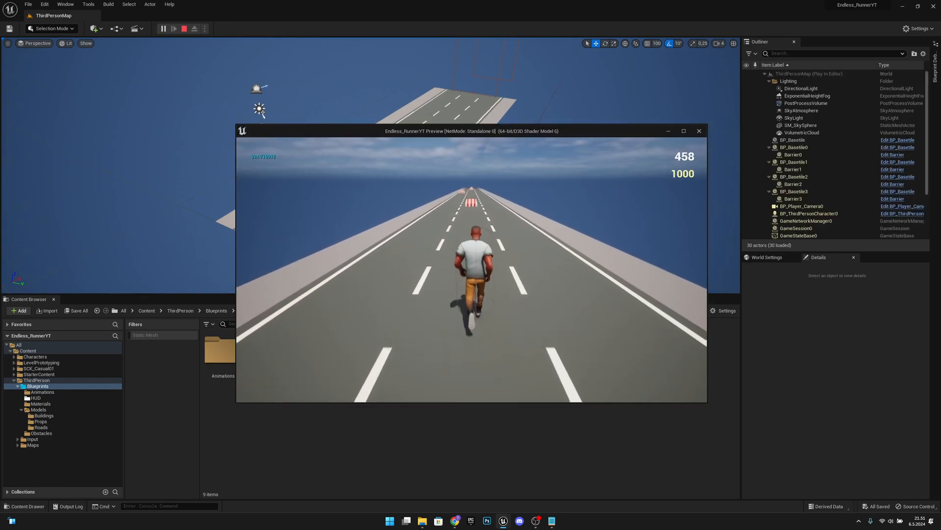
pyautogui.click(184, 27)
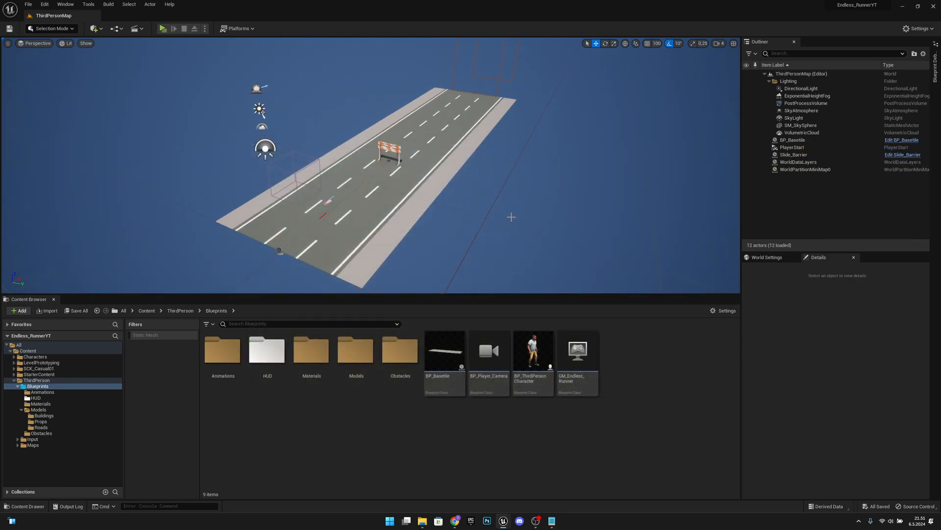
pyautogui.click(488, 351)
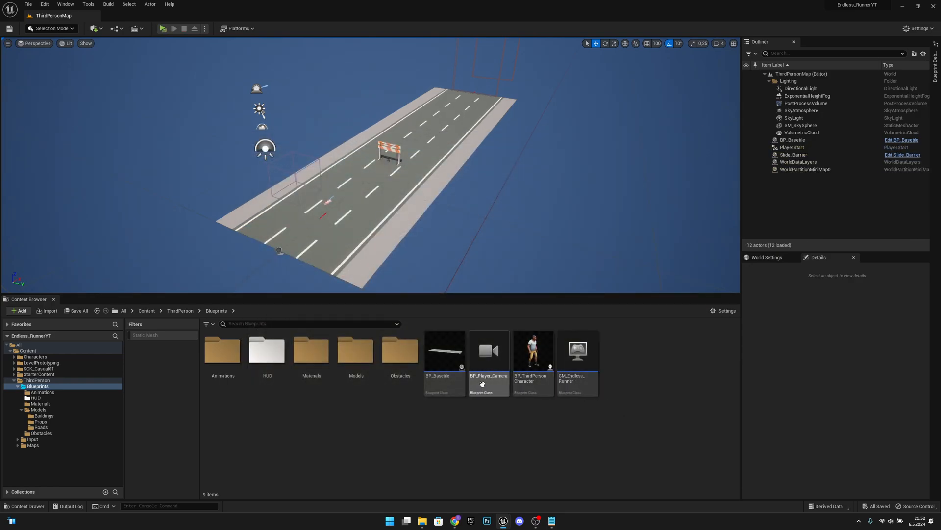
# In the Obstacles folder, duplicate the Barrier blueprint as Barrier2 and open it.
pyautogui.doubleClick(400, 351)
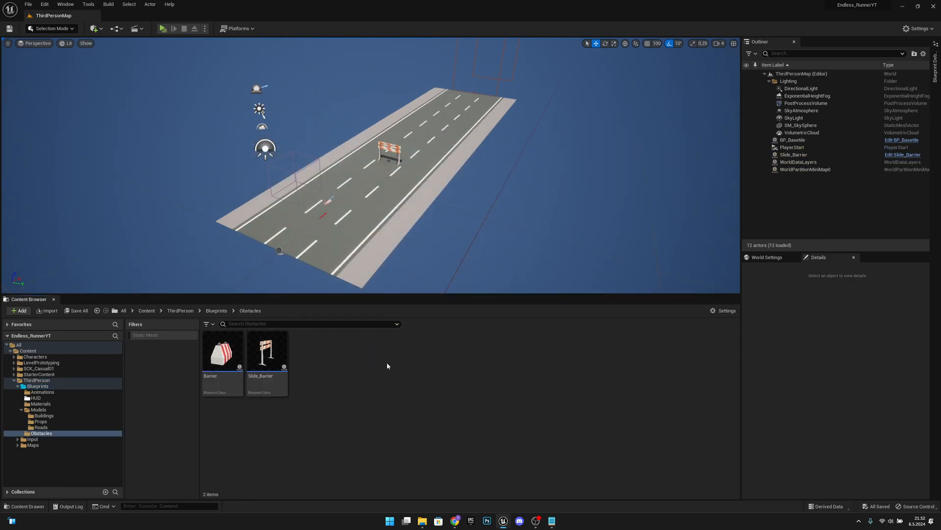
pyautogui.moveTo(223, 351)
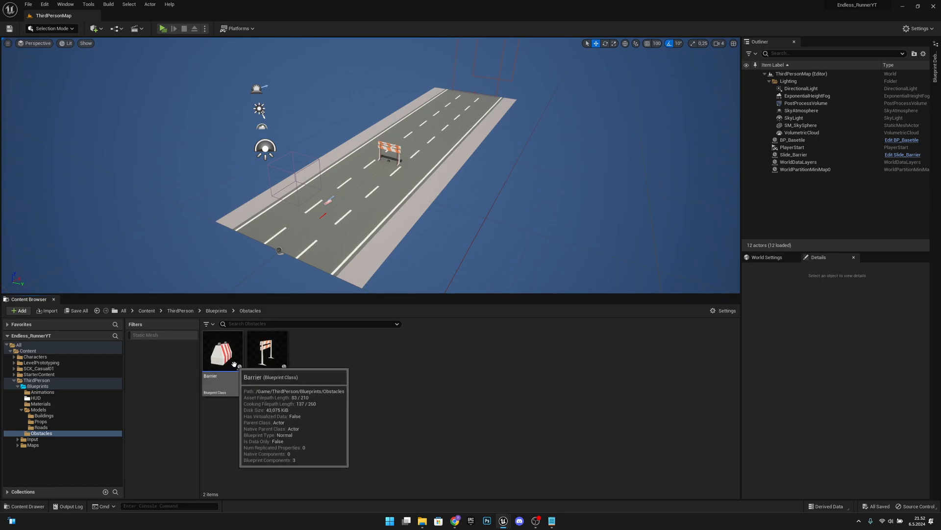
pyautogui.rightClick(222, 356)
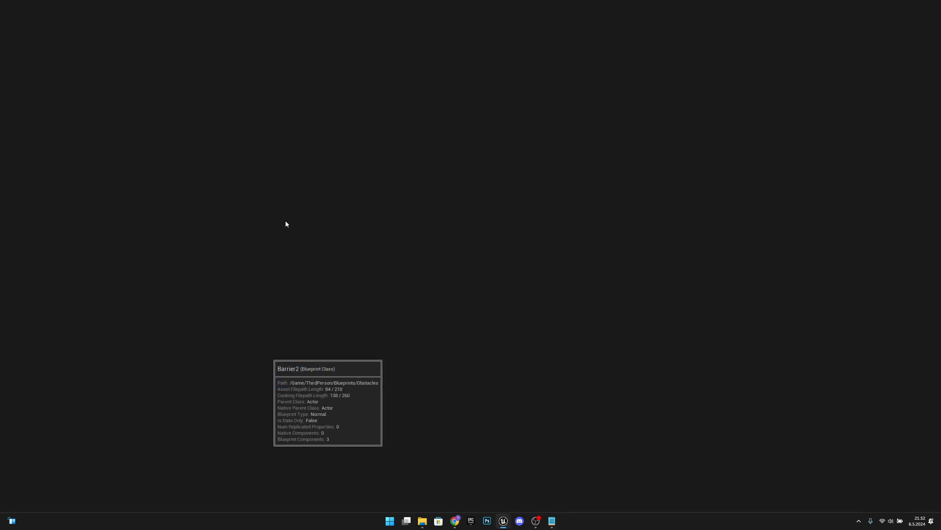
pyautogui.moveTo(306, 206)
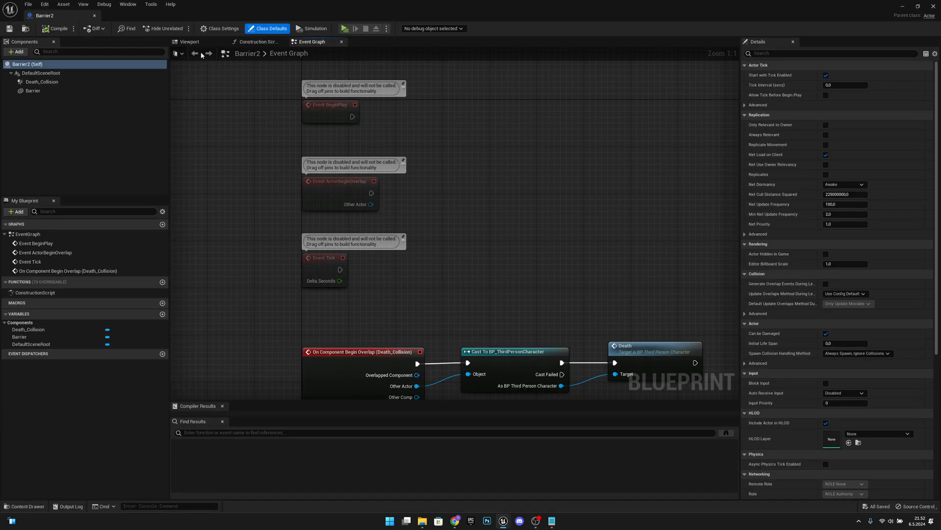
# Select Barrier2's Barrier mesh component in the Viewport and locate its Static Mesh setting for Road_Work_Sign_2.
pyautogui.click(190, 42)
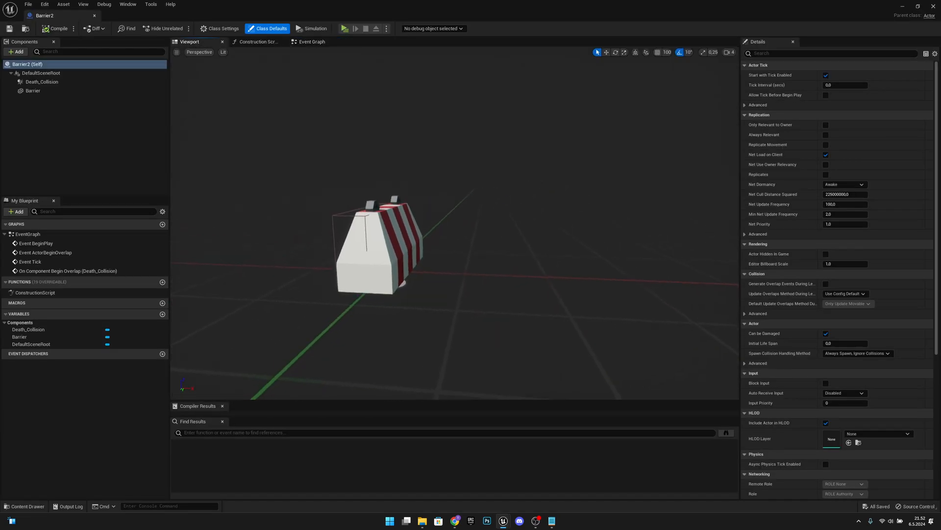
pyautogui.click(33, 91)
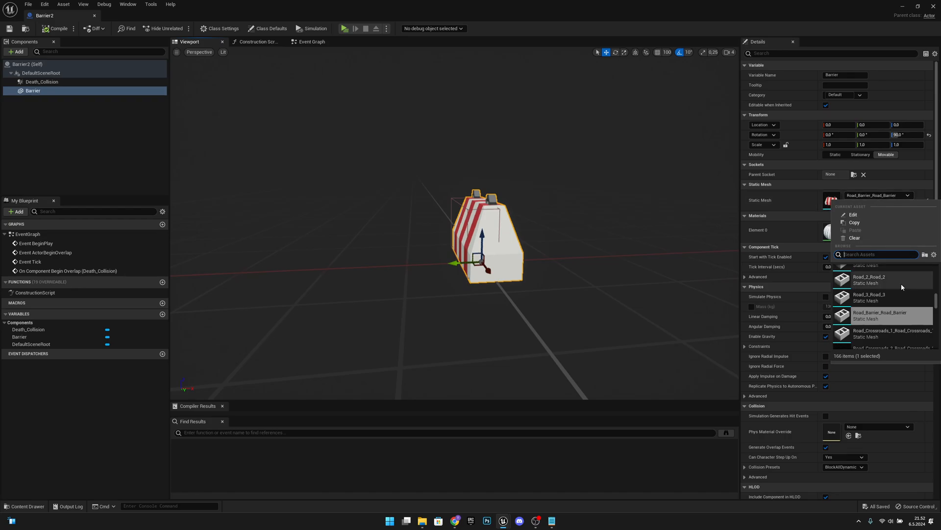
pyautogui.scroll(-3)
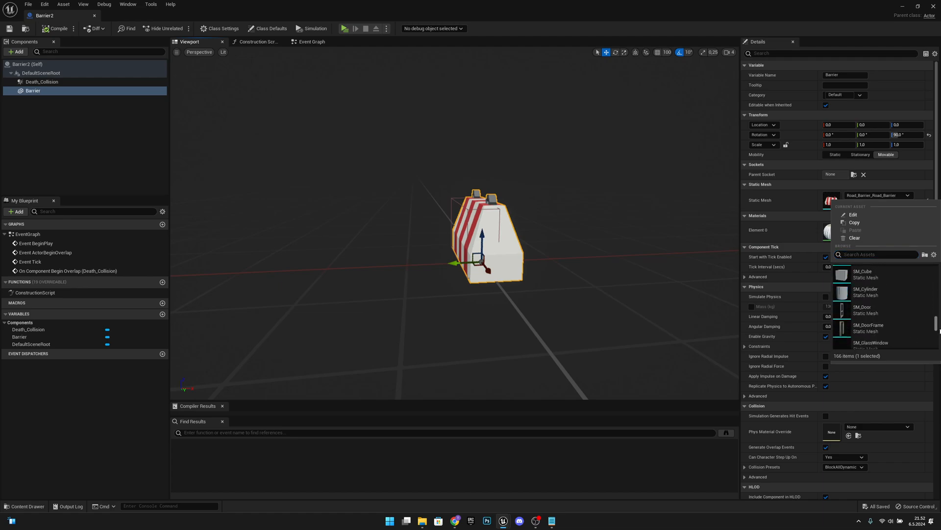
pyautogui.moveTo(884, 314)
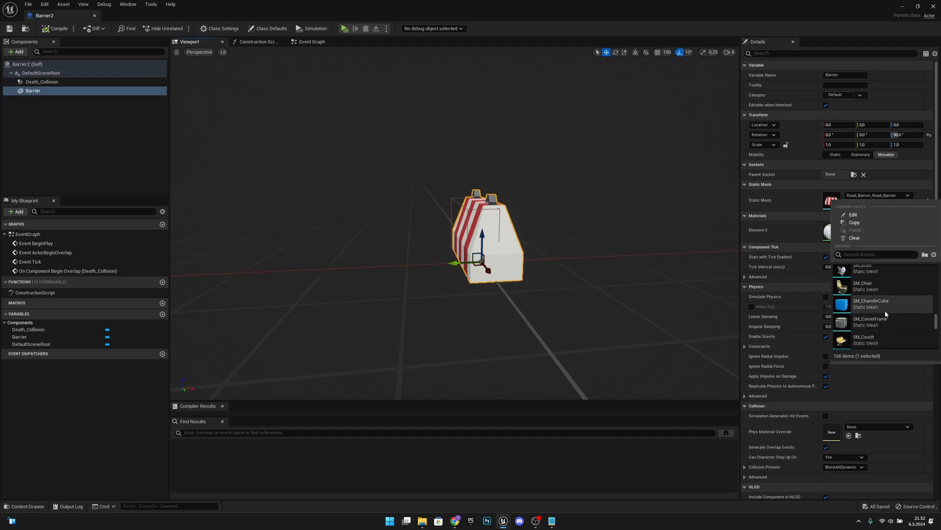
pyautogui.scroll(-3)
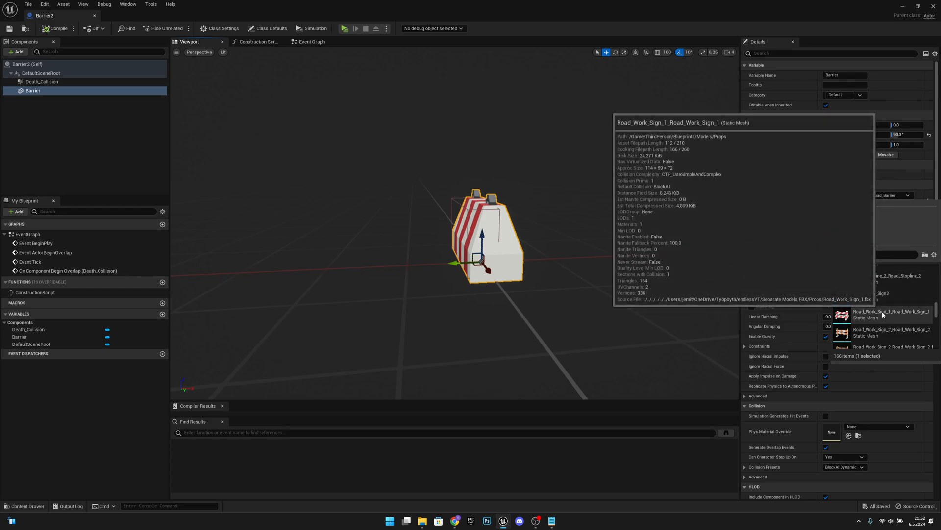
pyautogui.moveTo(901, 336)
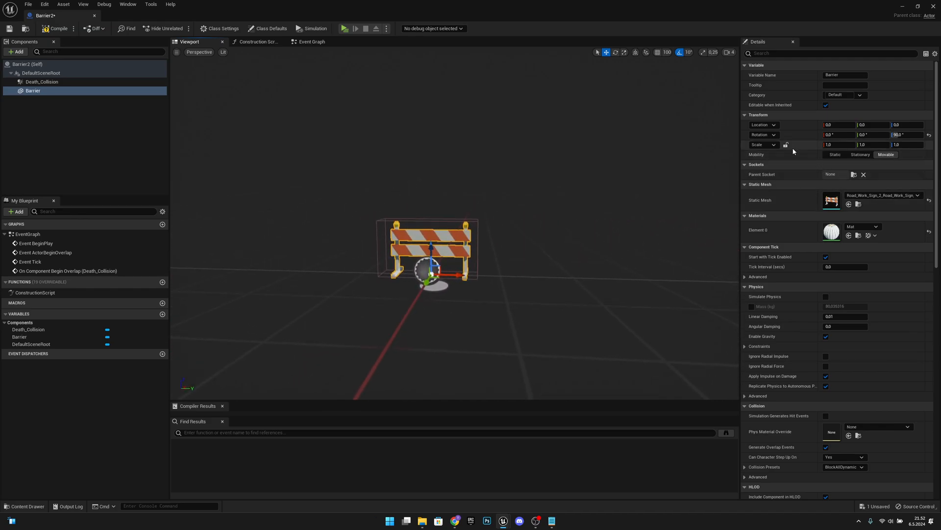
# Set the barricade's Transform scale to 2.0 × 1.75 × 1.75.
pyautogui.click(834, 144)
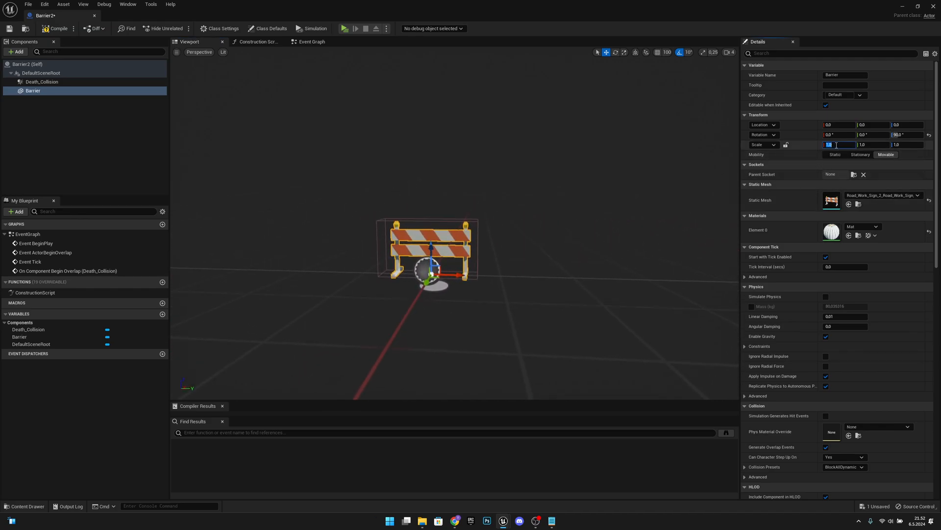
pyautogui.write('2.0')
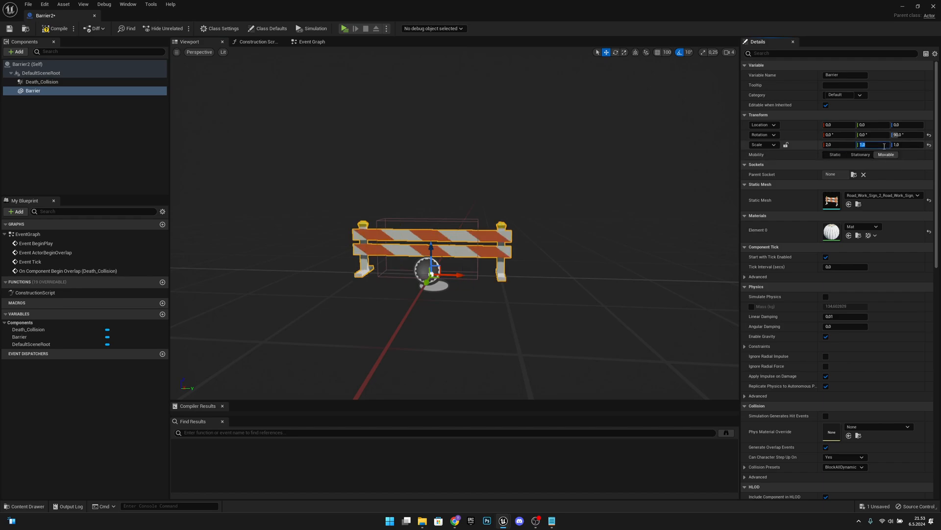
pyautogui.write('1.75')
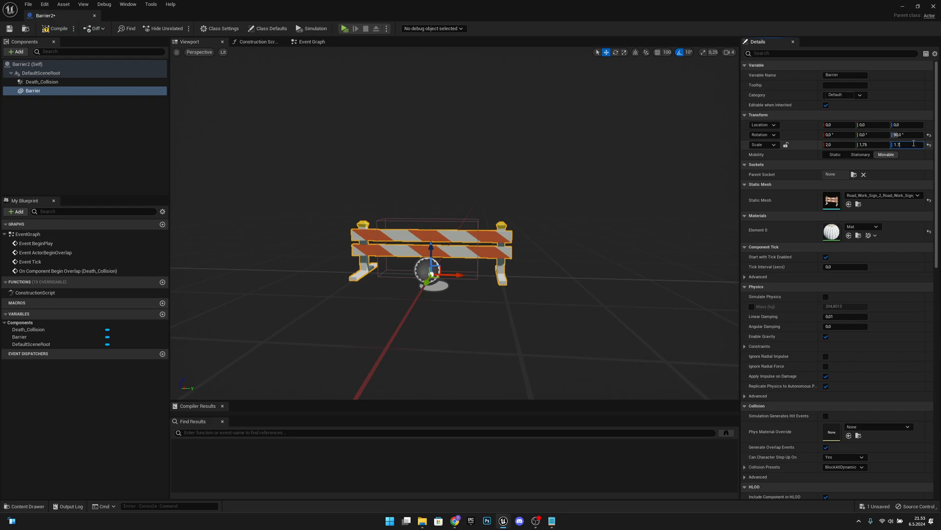
pyautogui.write('1.75')
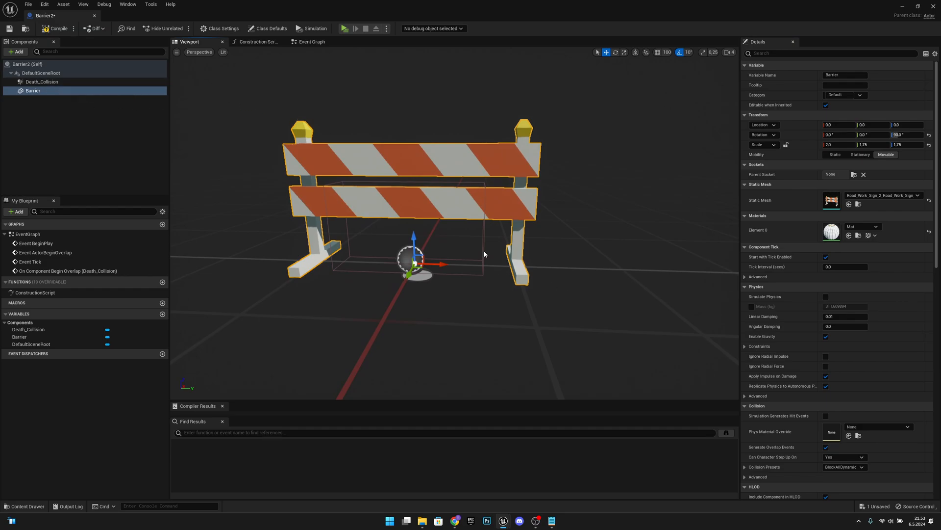
# Resize and move the Death_Collision box so it fits around the barricade.
pyautogui.click(41, 82)
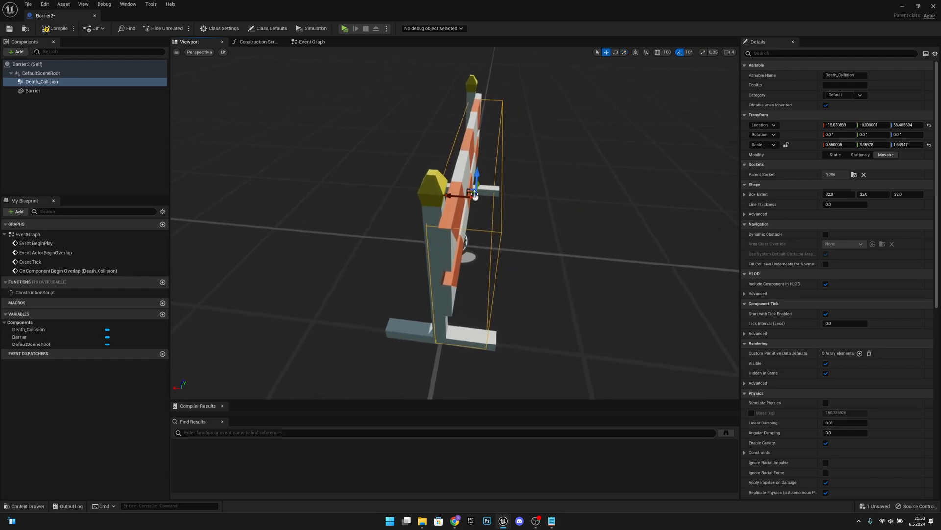
pyautogui.moveTo(475, 195); pyautogui.dragTo(465, 197)
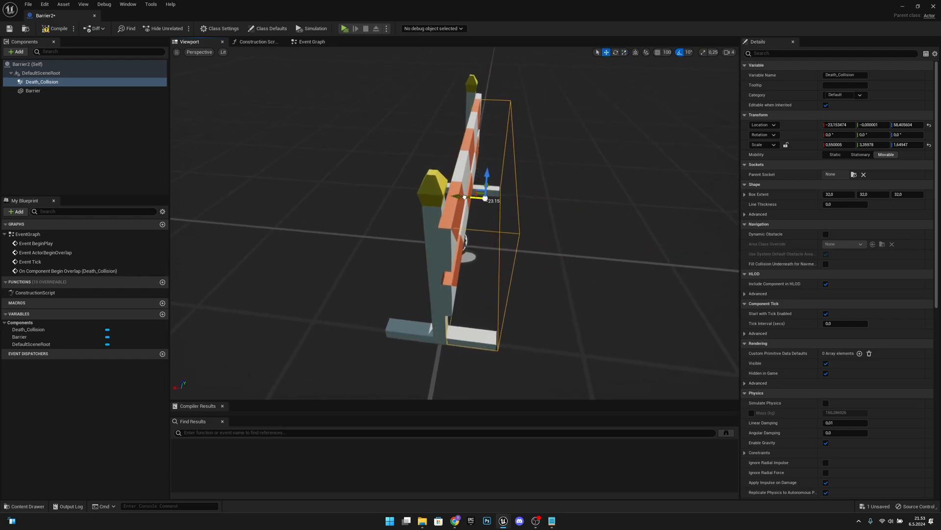
pyautogui.moveTo(464, 196); pyautogui.dragTo(487, 198)
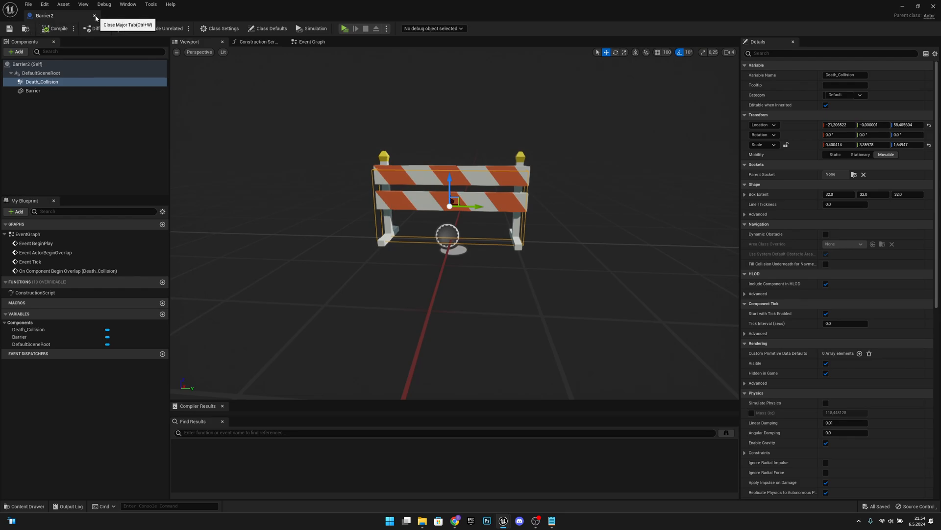
# Close Barrier2 and open the GM_Endless_Runner game mode blueprint from the Blueprints folder.
pyautogui.click(94, 15)
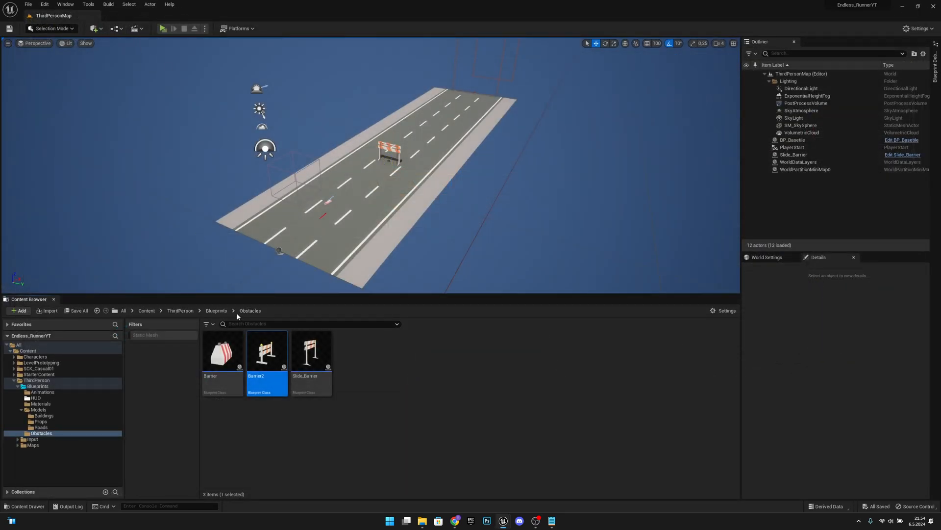
pyautogui.click(216, 310)
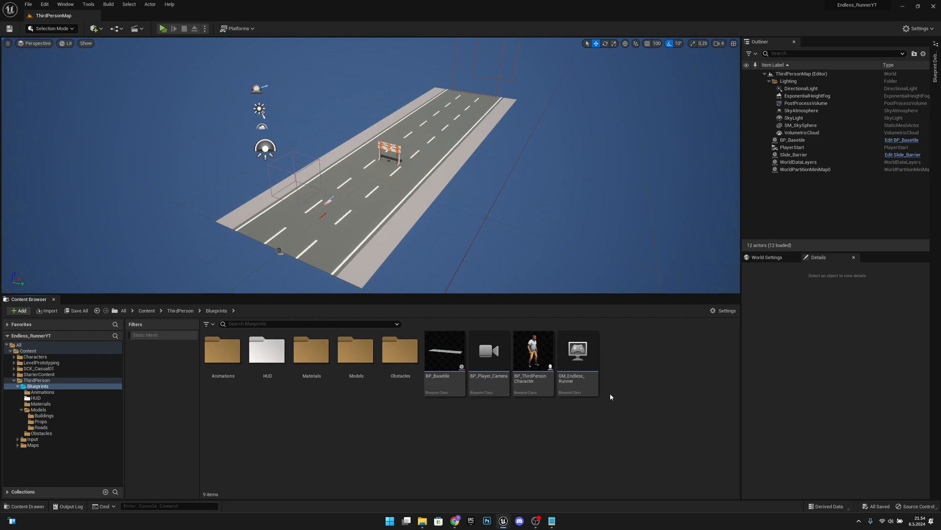
pyautogui.doubleClick(578, 350)
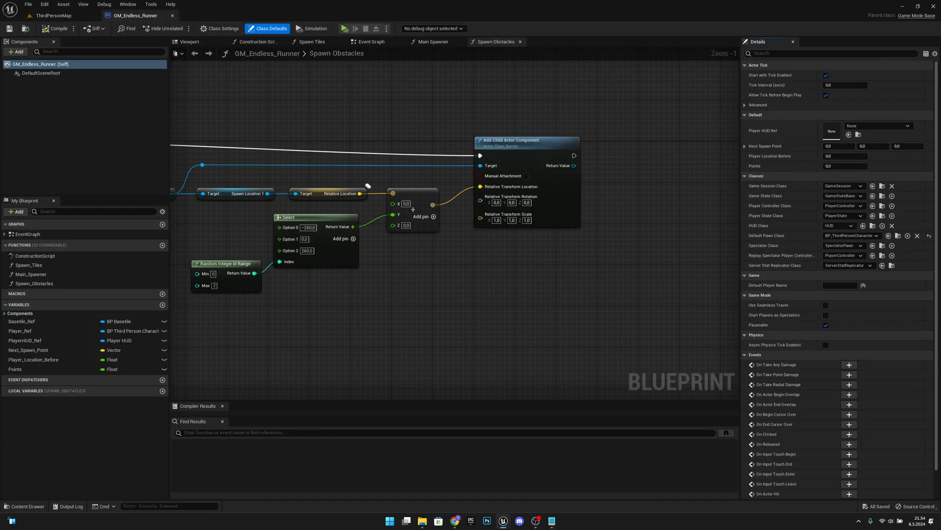
pyautogui.moveTo(379, 324)
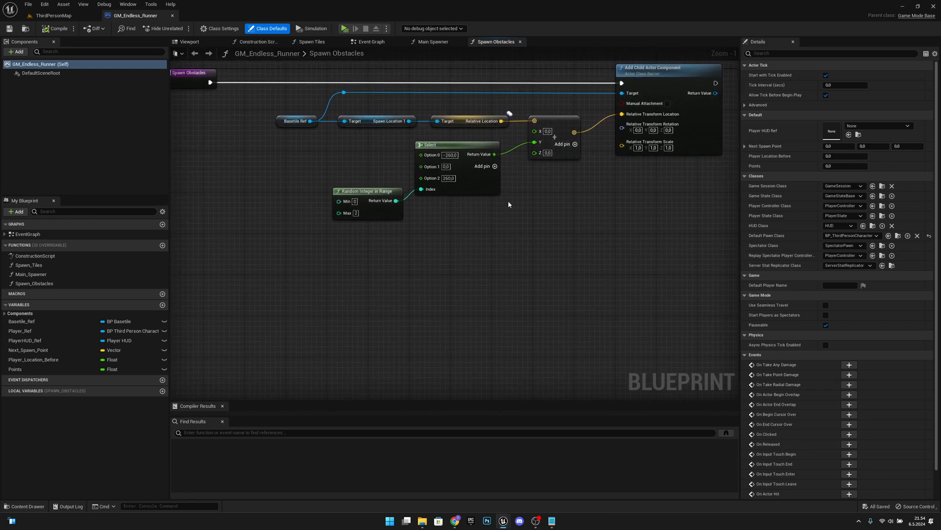
# Select and delete the old Select, Random Integer and Add Child Actor spawning nodes near the entry node.
pyautogui.scroll(-3)
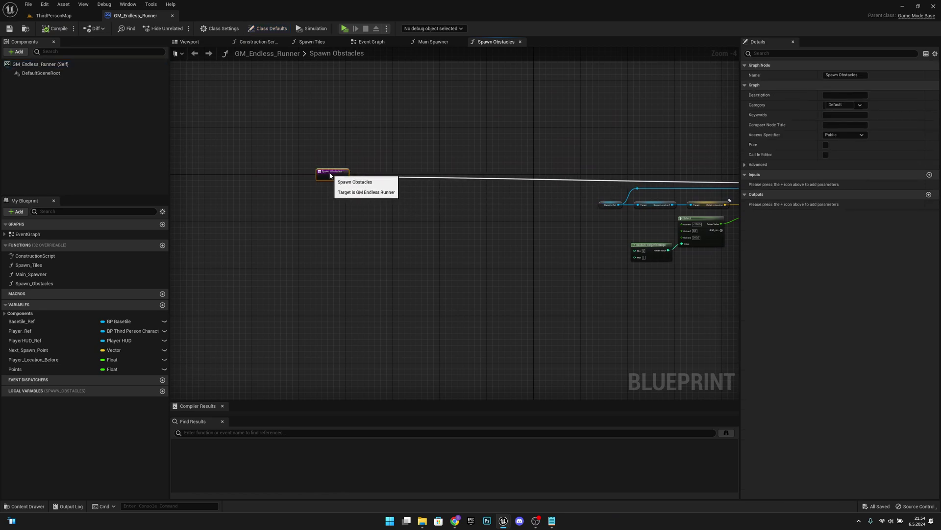
pyautogui.moveTo(333, 172); pyautogui.dragTo(279, 178)
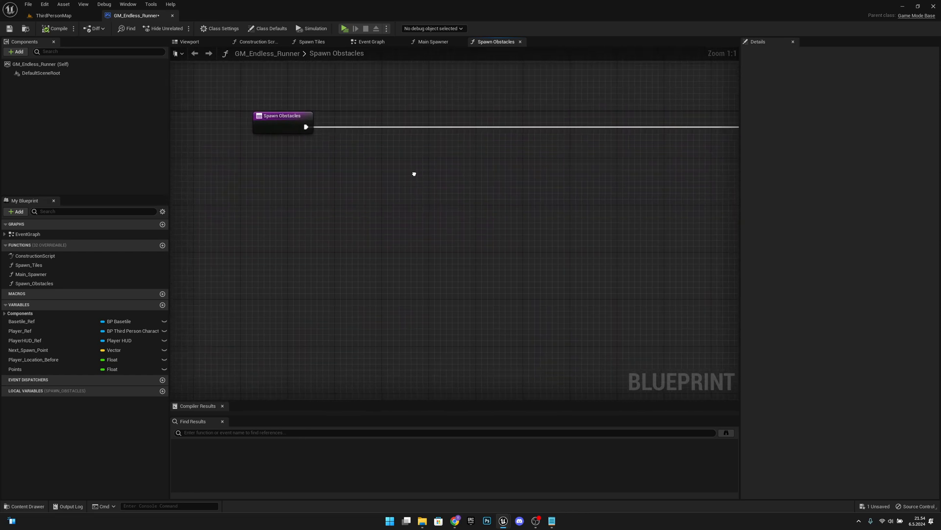
pyautogui.rightClick(413, 174)
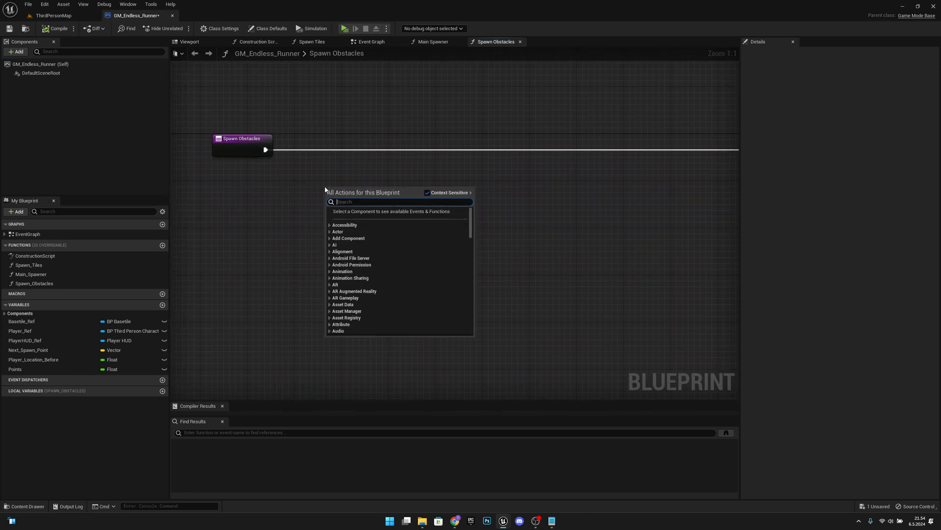
# Add a Random Integer in Range node driving a new Switch on Int with an extra numbered output.
pyautogui.write('random int')
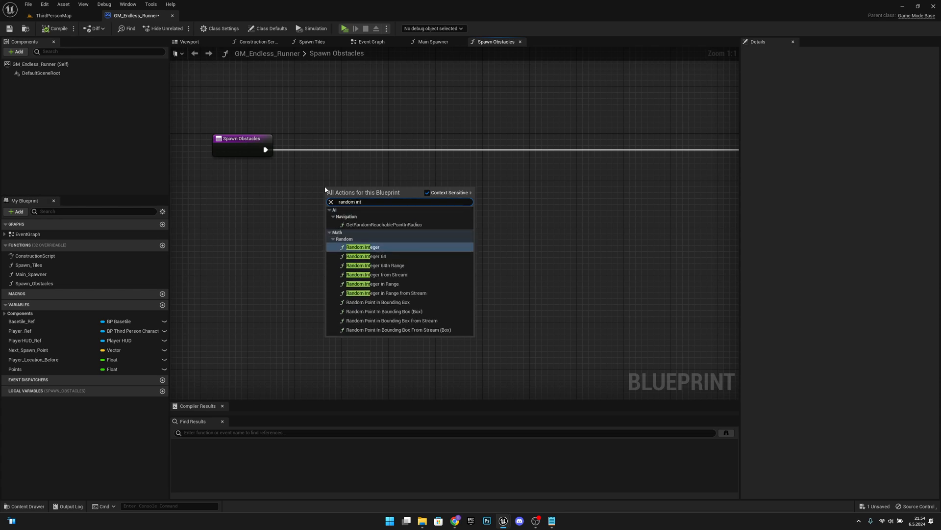
pyautogui.click(372, 283)
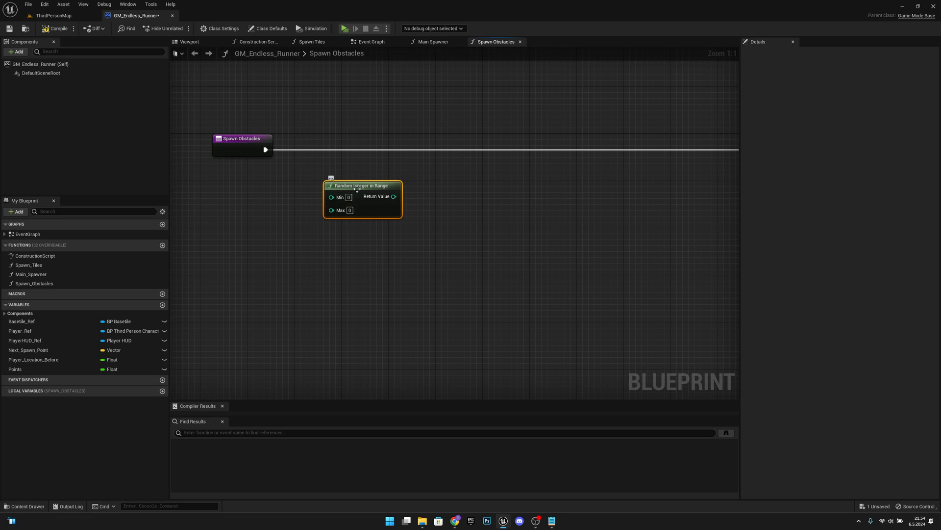
pyautogui.moveTo(332, 197)
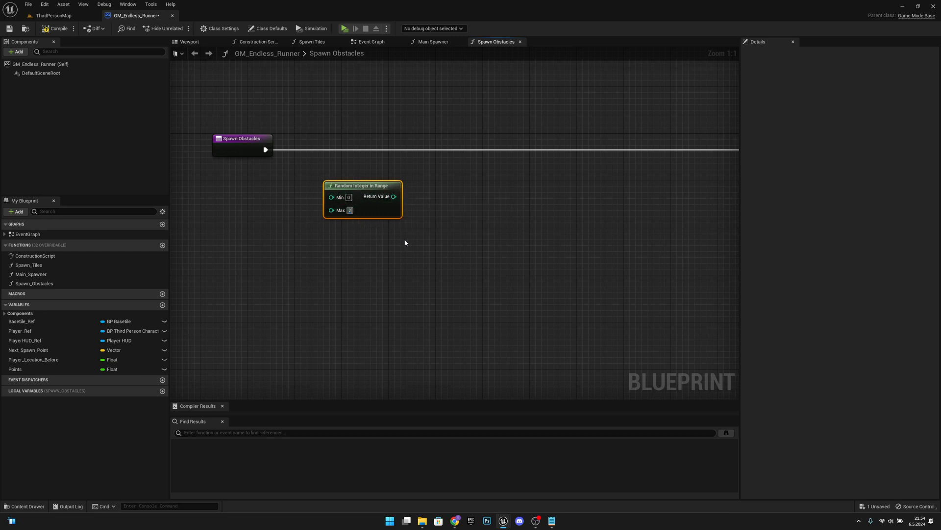
pyautogui.moveTo(386, 209)
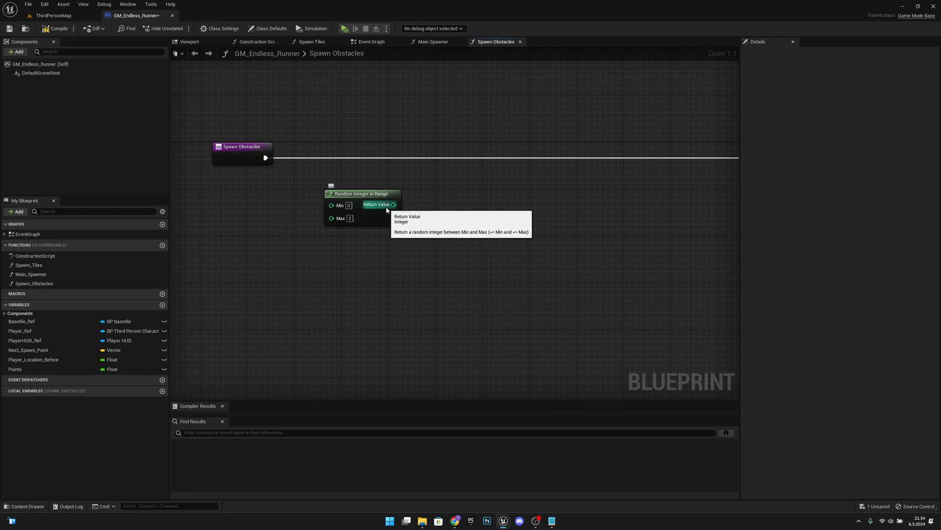
pyautogui.moveTo(395, 204); pyautogui.dragTo(430, 184)
pyautogui.write('switch')
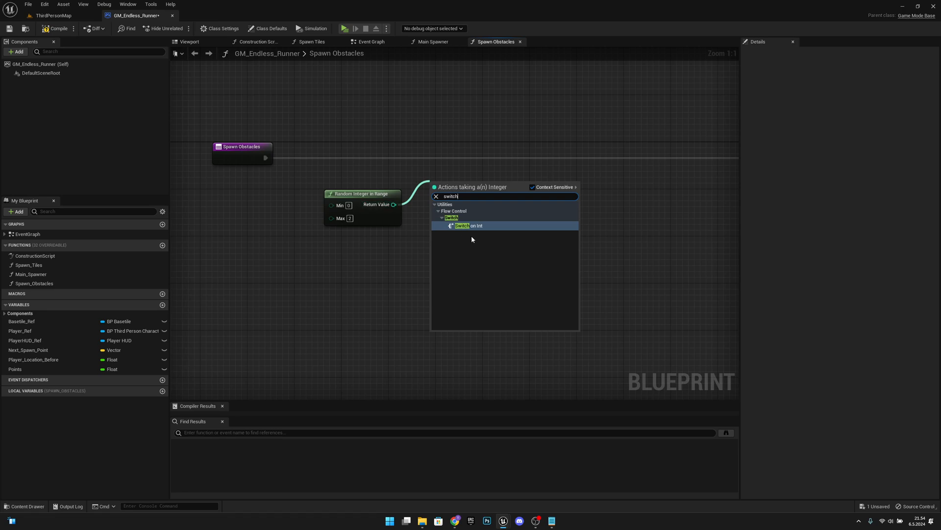
pyautogui.click(461, 226)
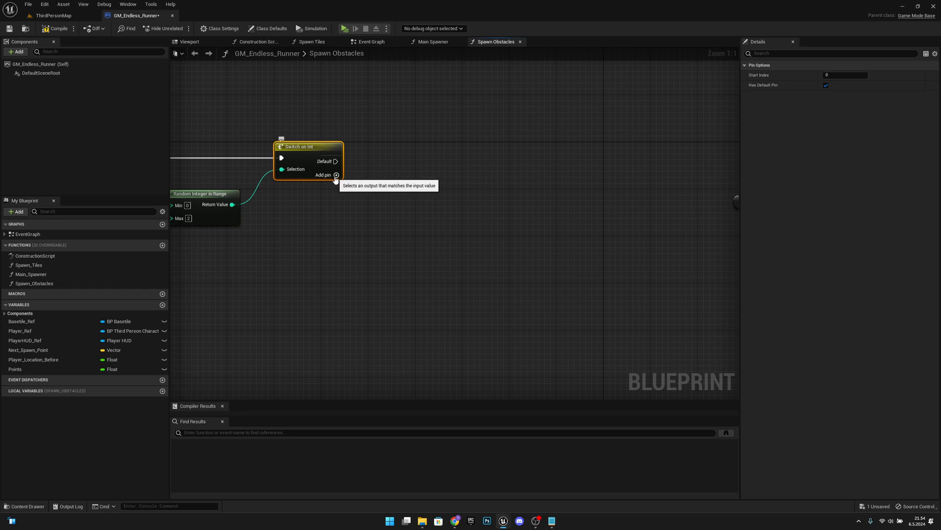
pyautogui.click(335, 174)
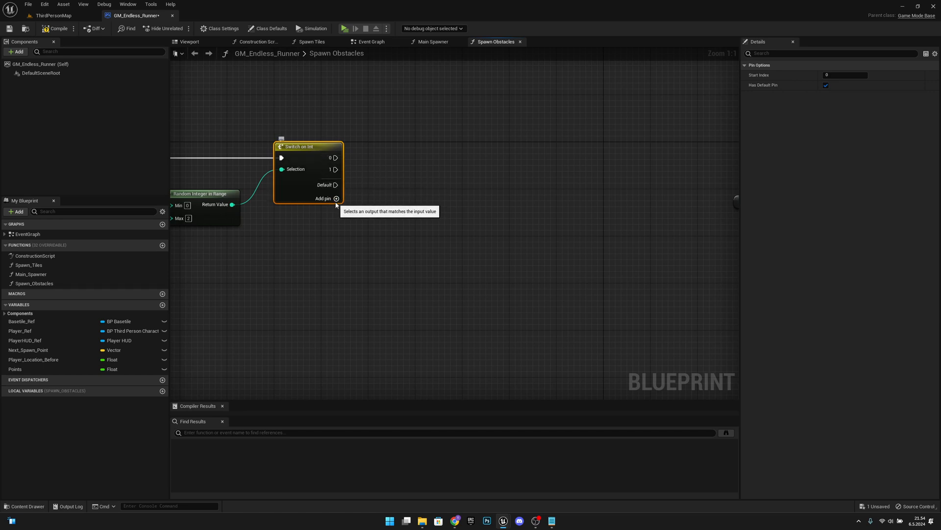
pyautogui.scroll(-3)
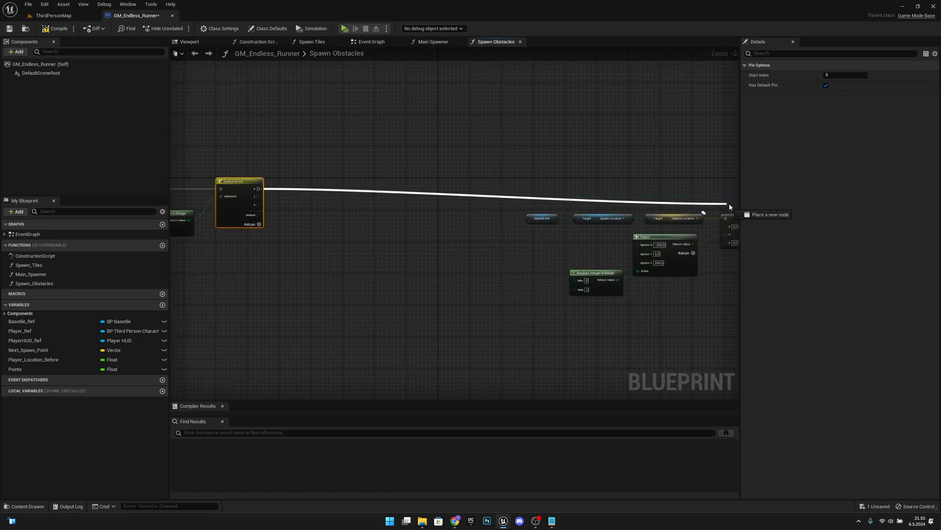
# Connect the switch's outputs to the second and third Add Child Actor Component spawn nodes.
pyautogui.scroll(-3)
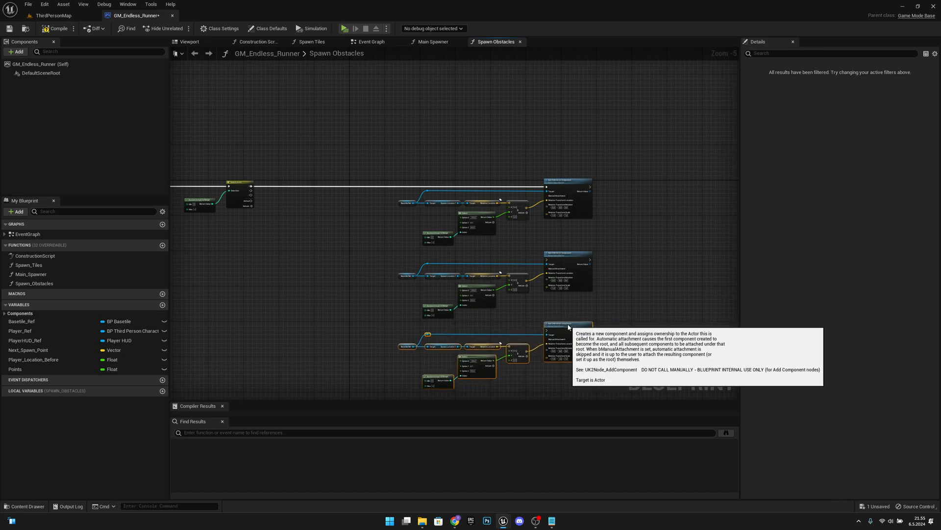
pyautogui.moveTo(378, 279)
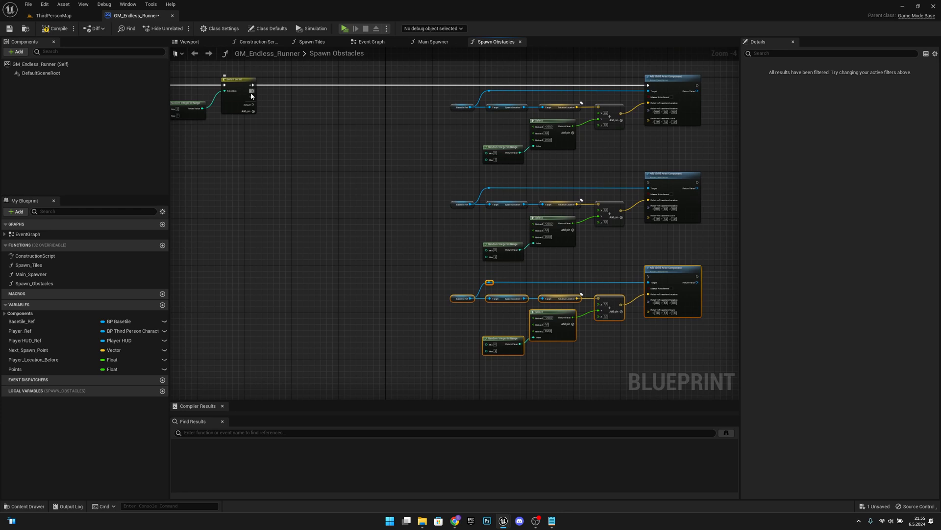
pyautogui.moveTo(253, 84); pyautogui.dragTo(400, 159)
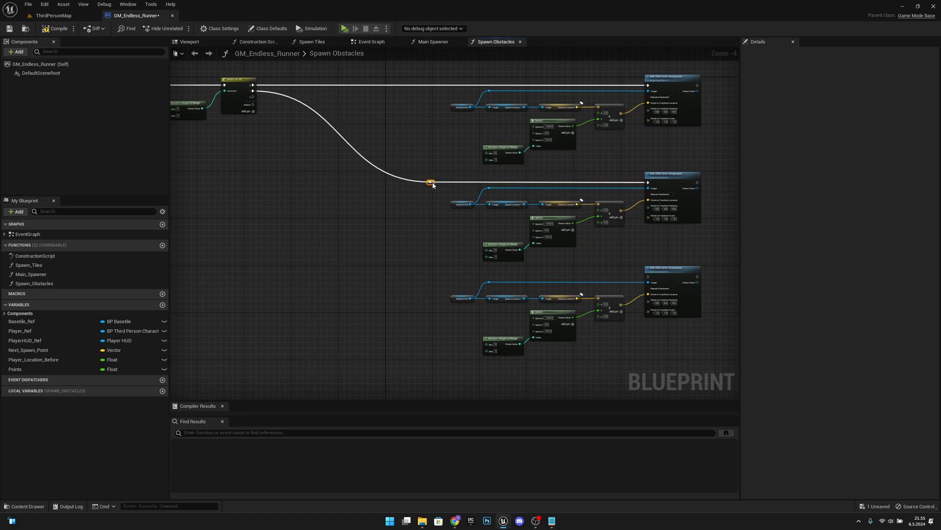
pyautogui.moveTo(649, 277)
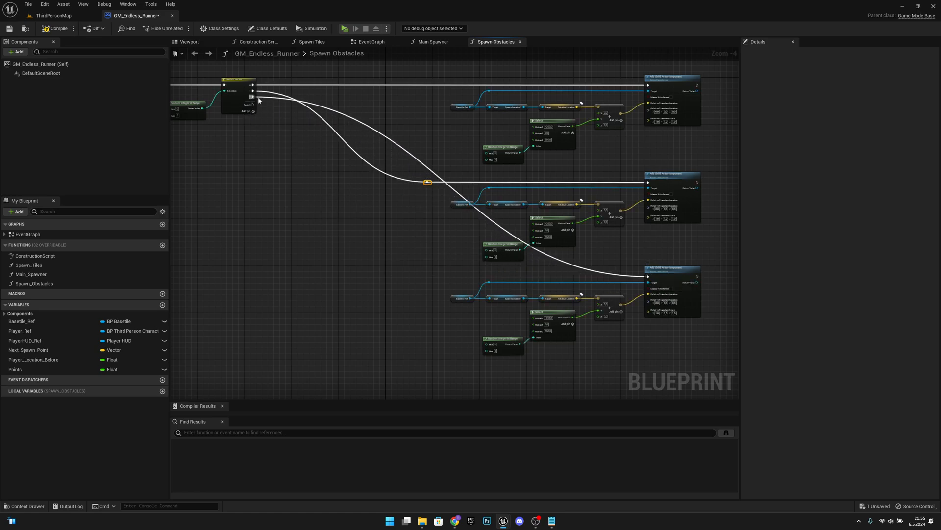
pyautogui.moveTo(427, 182); pyautogui.dragTo(380, 133)
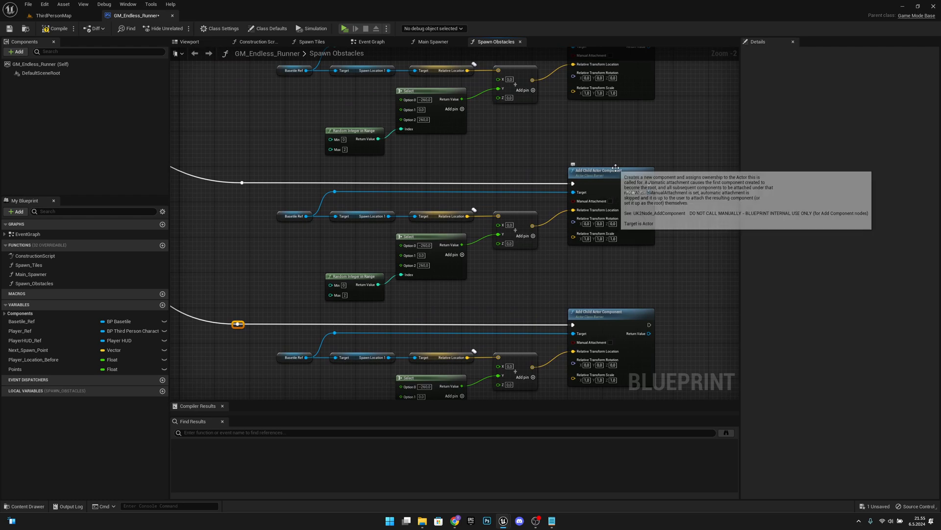
pyautogui.click(602, 171)
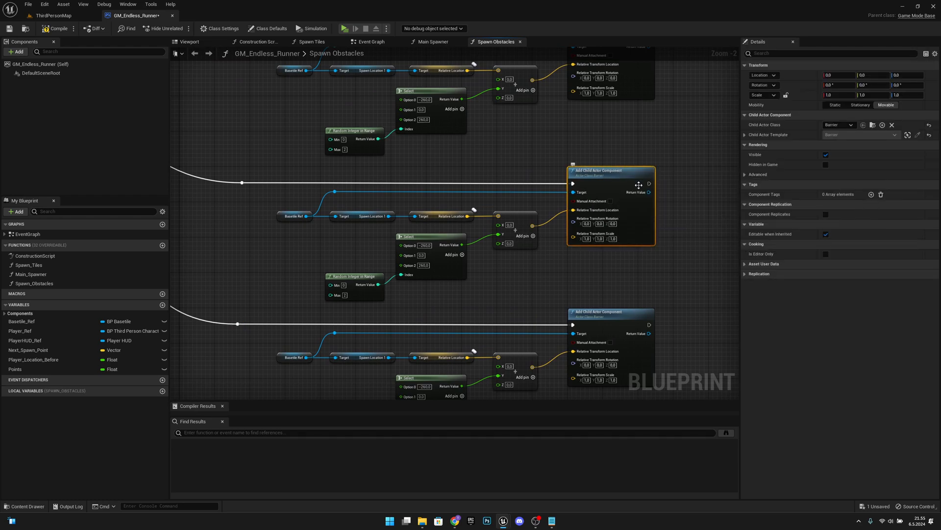
pyautogui.click(839, 124)
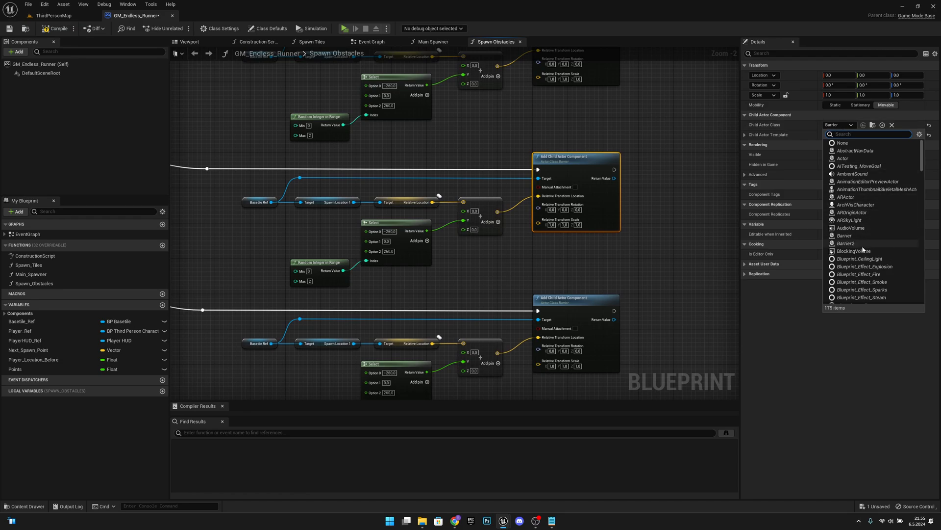
pyautogui.click(844, 236)
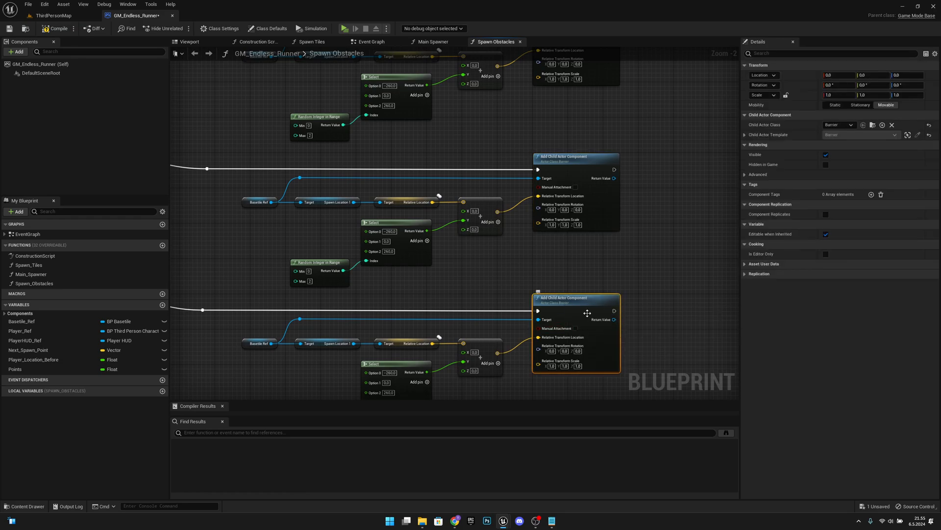
pyautogui.click(838, 125)
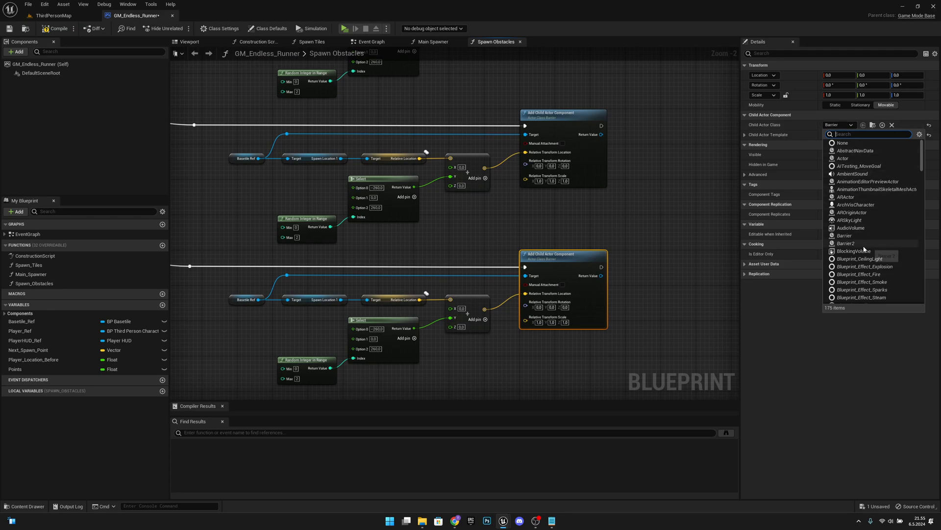
pyautogui.scroll(-3)
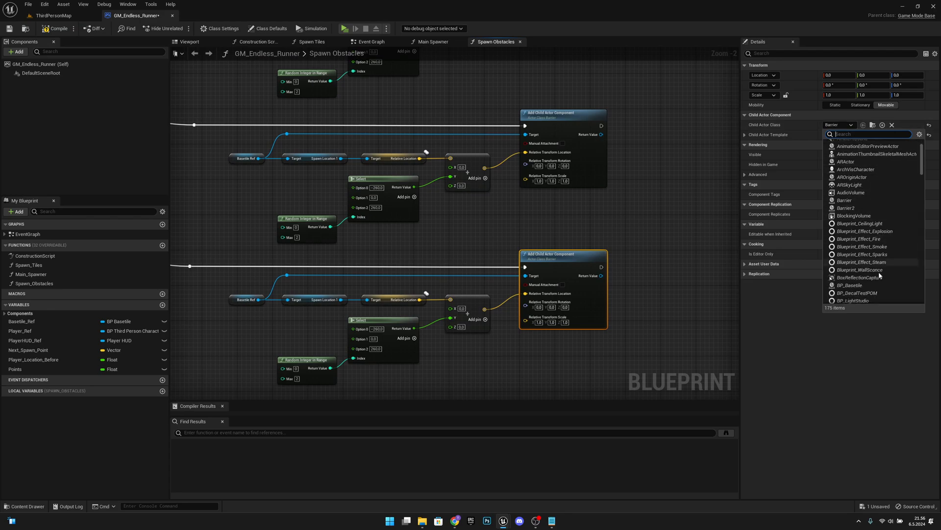
pyautogui.scroll(-3)
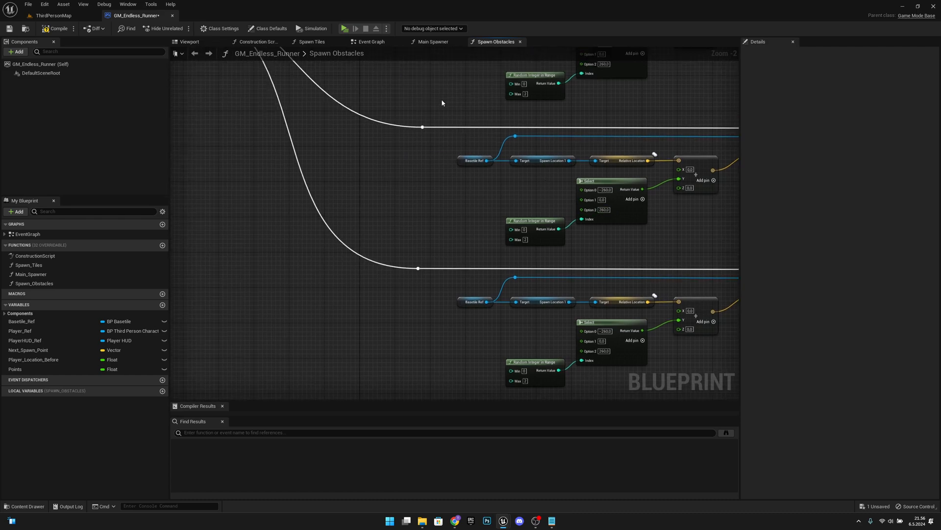
# Zoom out over the whole Spawn Obstacles graph and save GM_Endless_Runner.
pyautogui.scroll(-3)
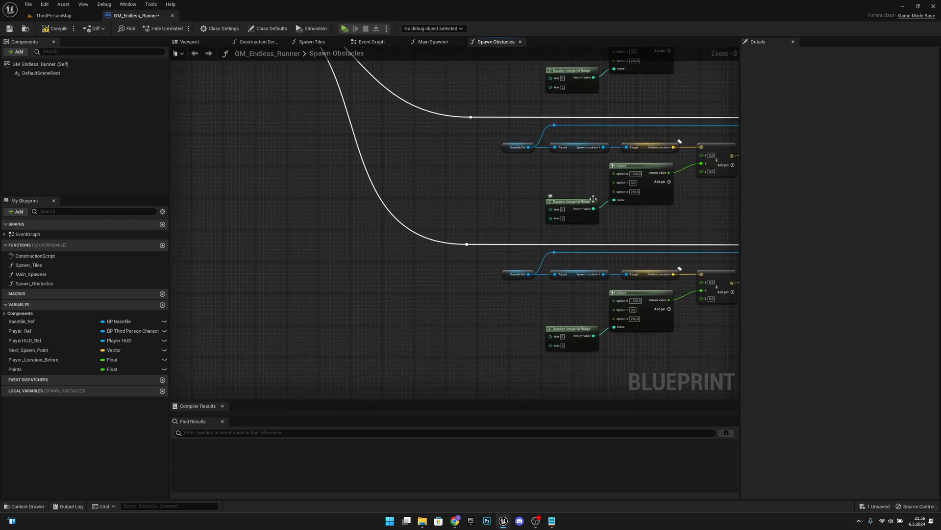
pyautogui.scroll(-3)
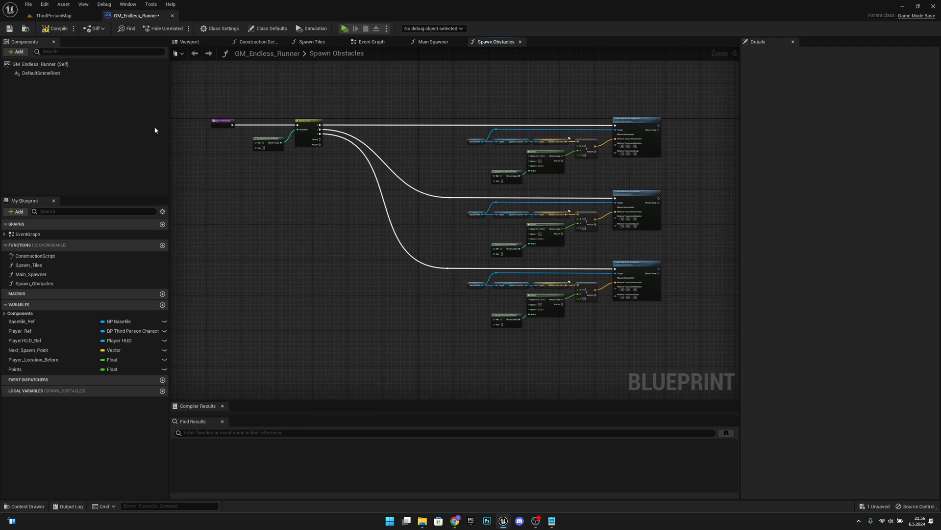
pyautogui.moveTo(420, 240); pyautogui.dragTo(430, 246)
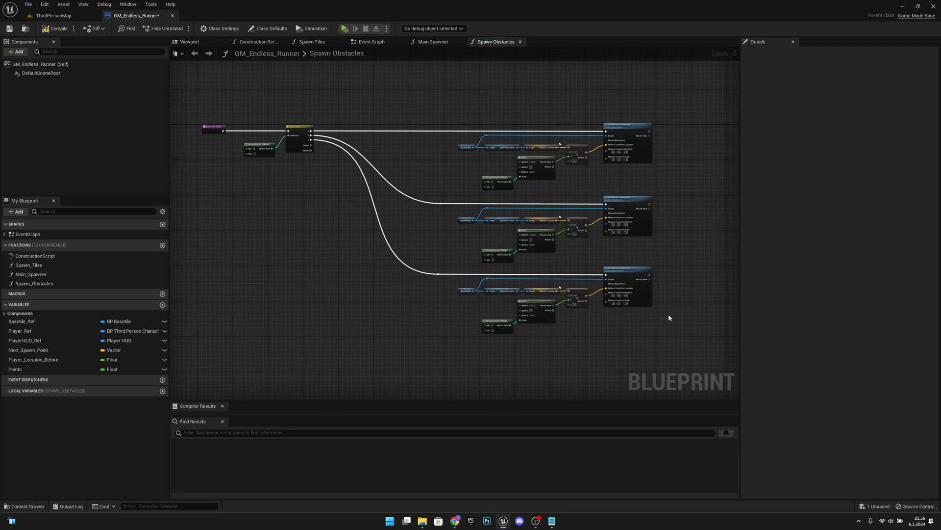
pyautogui.moveTo(542, 238)
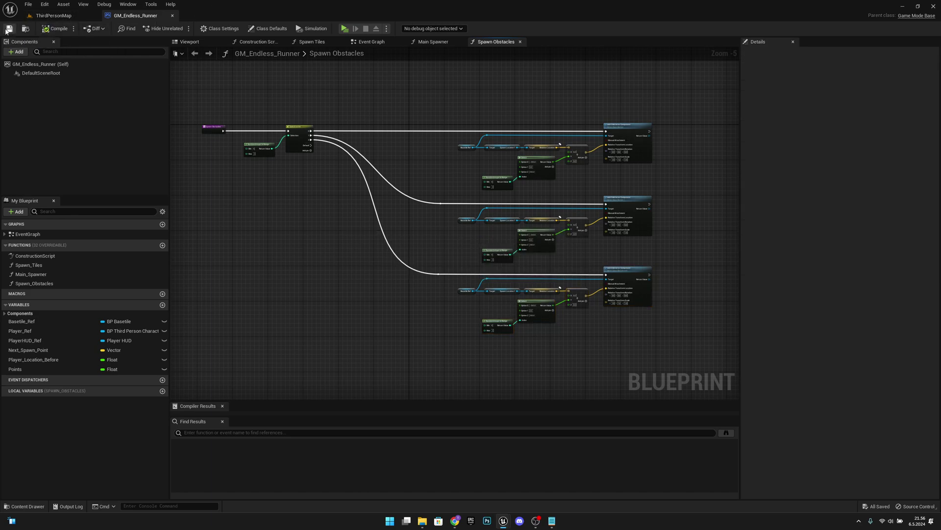
# Play ThirdPersonMap twice in the editor to confirm barricade obstacles spawn on the road.
pyautogui.click(45, 16)
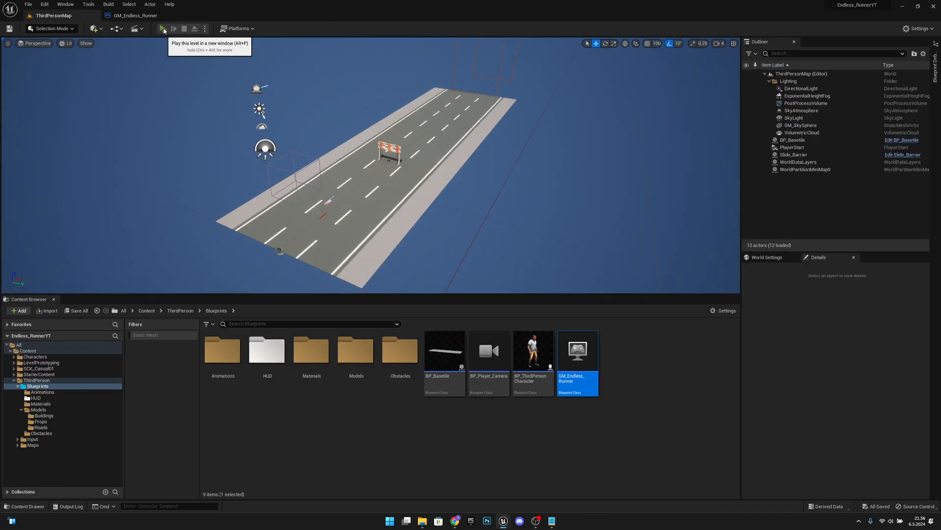
pyautogui.click(165, 28)
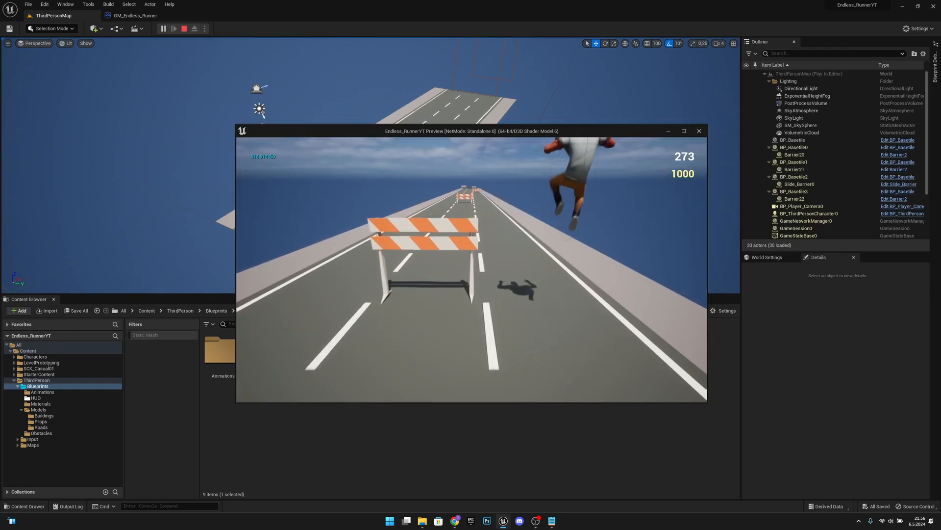
pyautogui.click(180, 27)
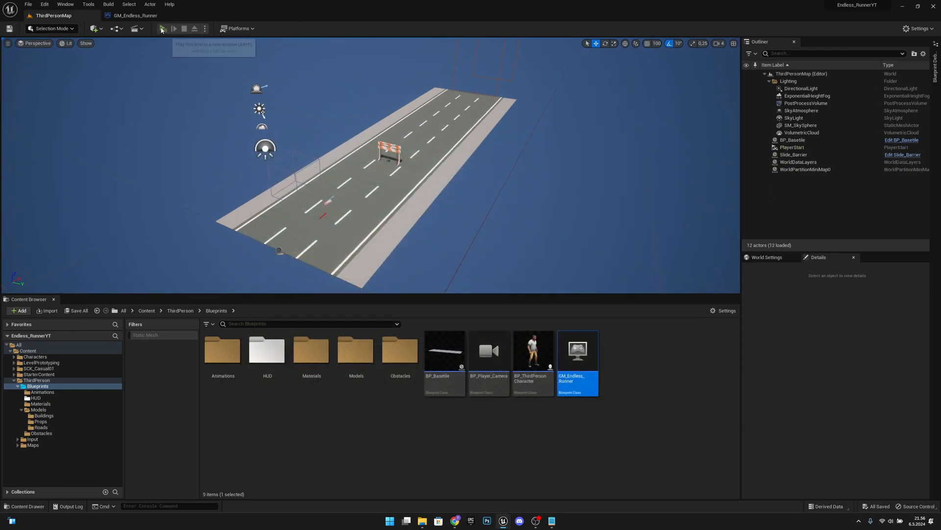
pyautogui.click(164, 28)
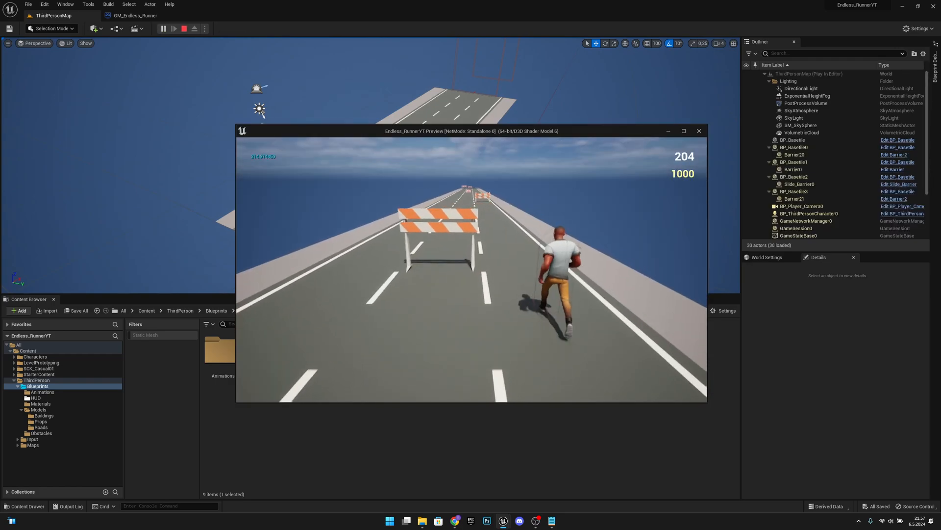